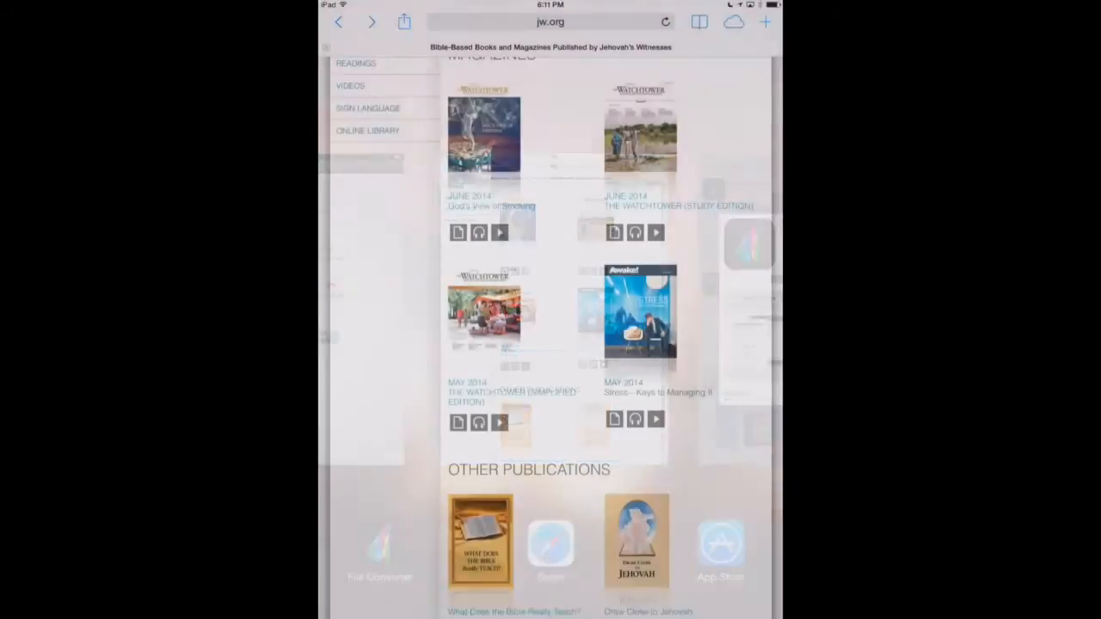
- Download the May 2014 Simplified Edition as EPUB and open it in File Converter
left_click(457, 422)
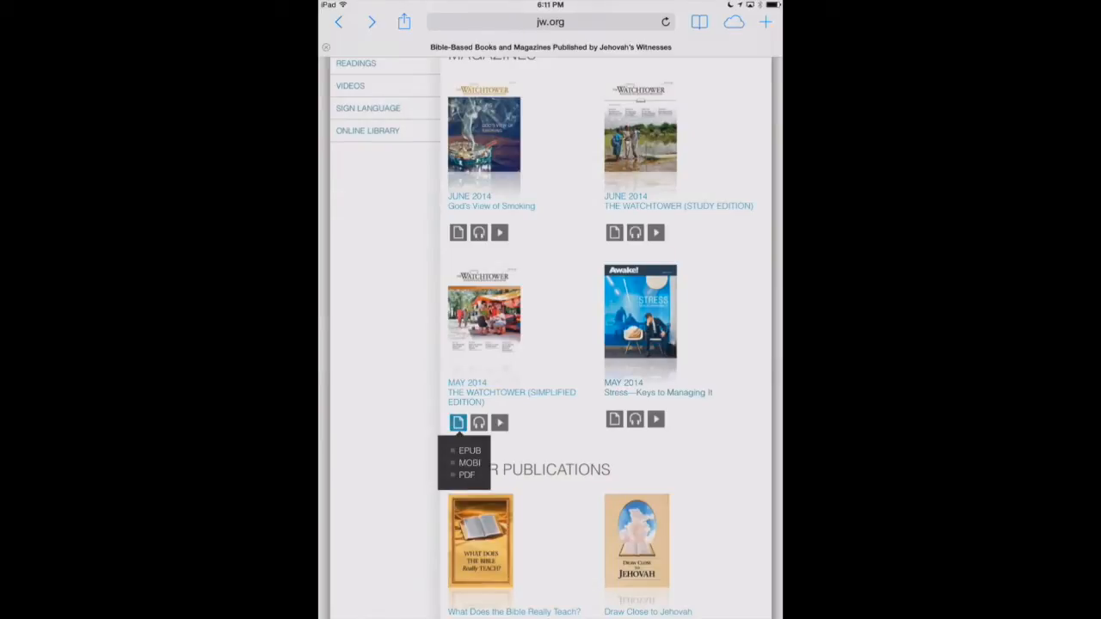
left_click(458, 423)
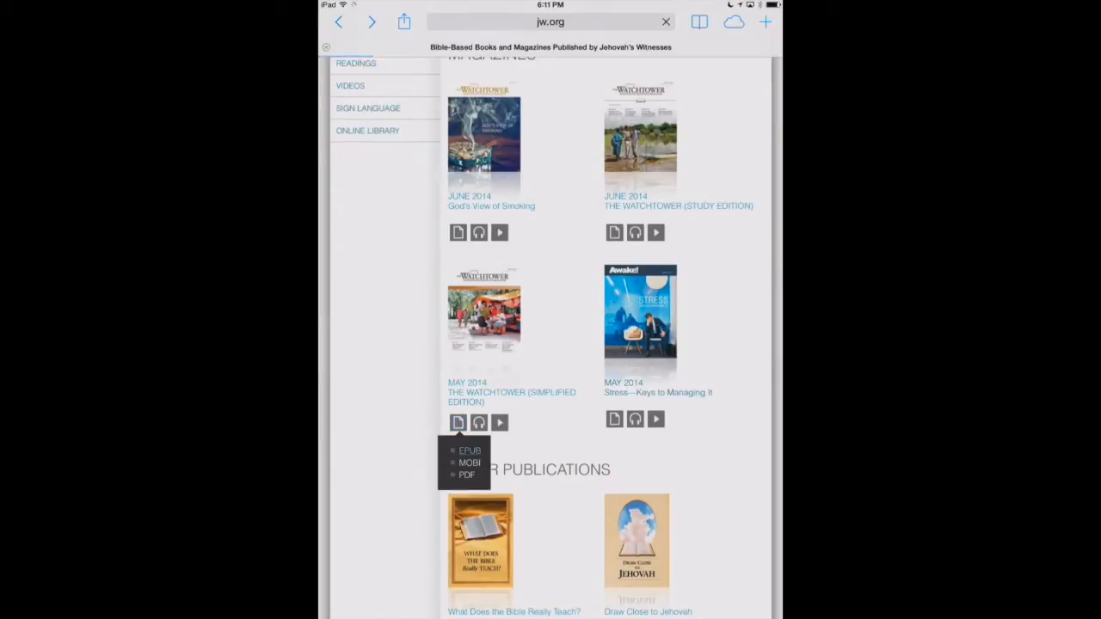
left_click(470, 450)
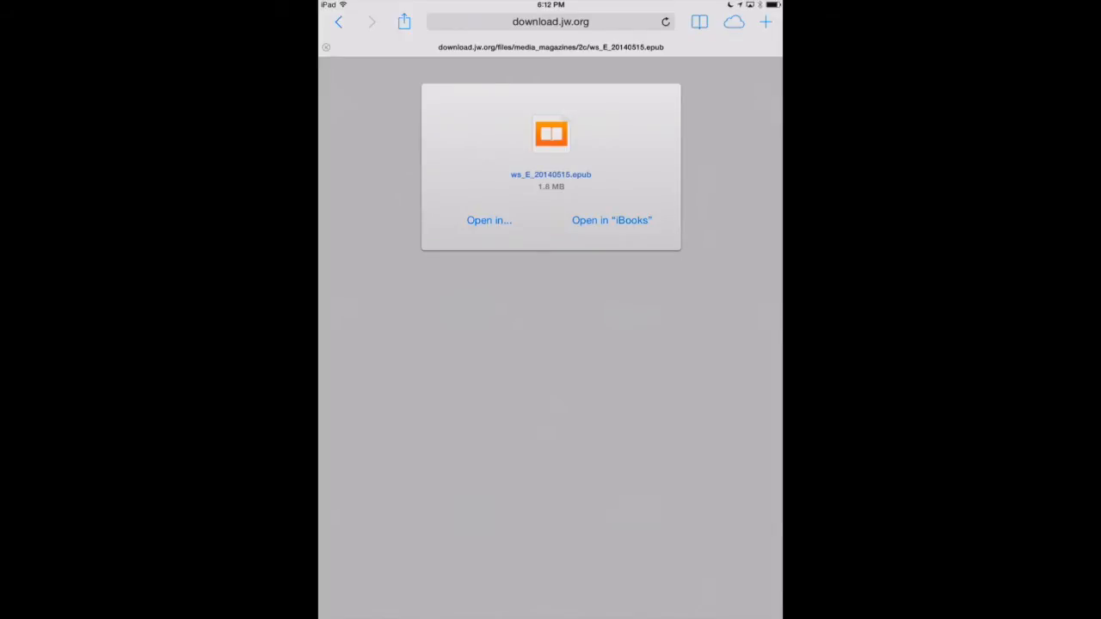
left_click(489, 221)
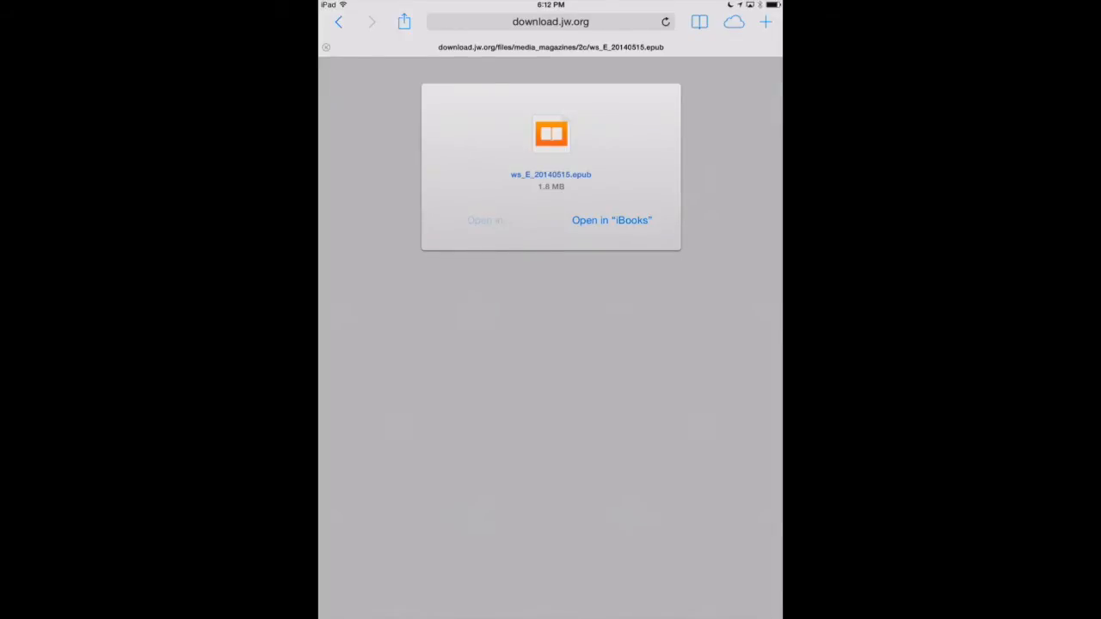
left_click(489, 220)
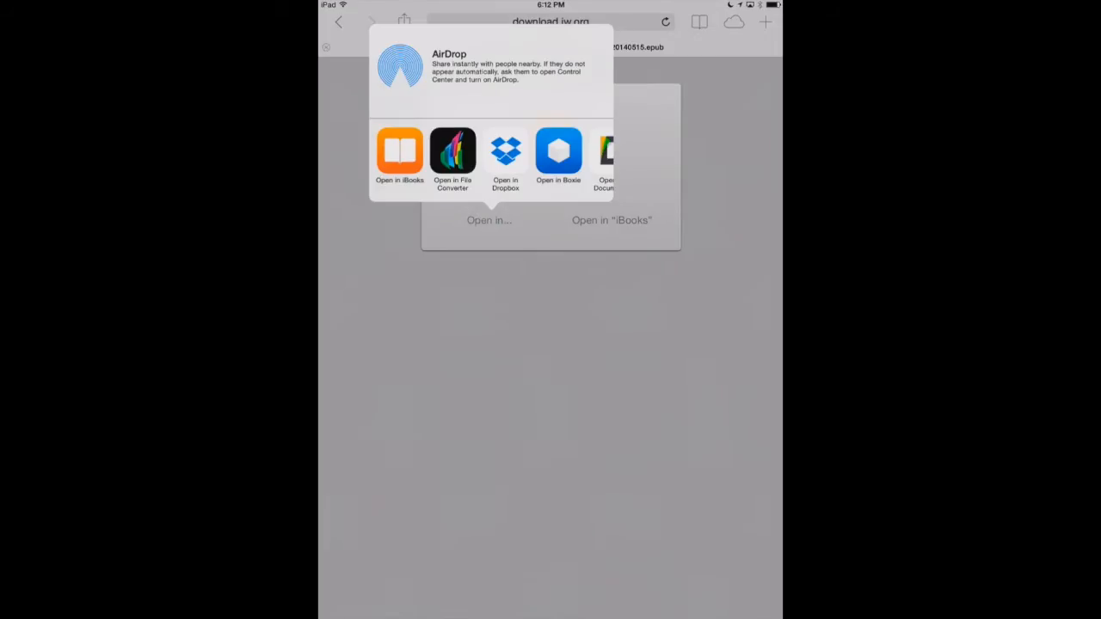
left_click(453, 153)
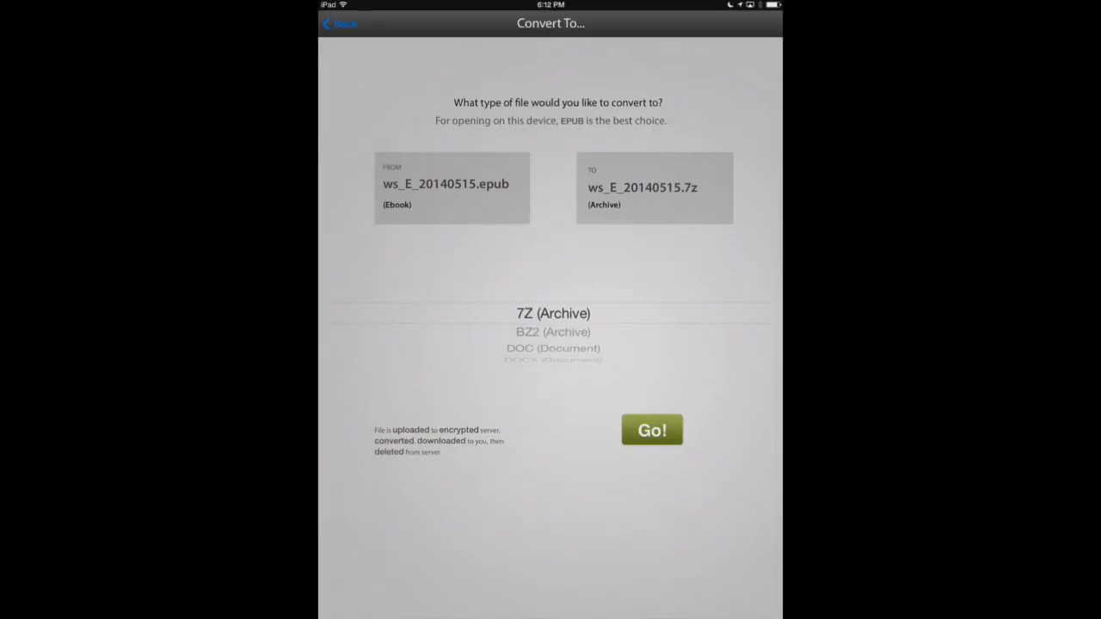
- Set the target format to PDF (Document) and convert ws_E_20140515.epub
scroll("down", 3)
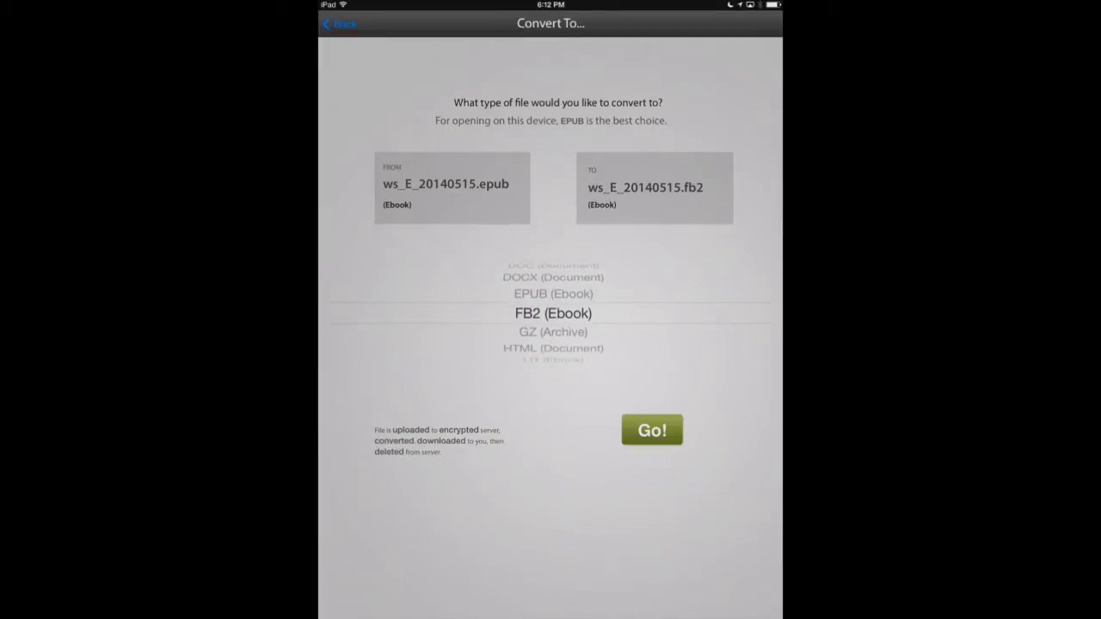
scroll("down", 3)
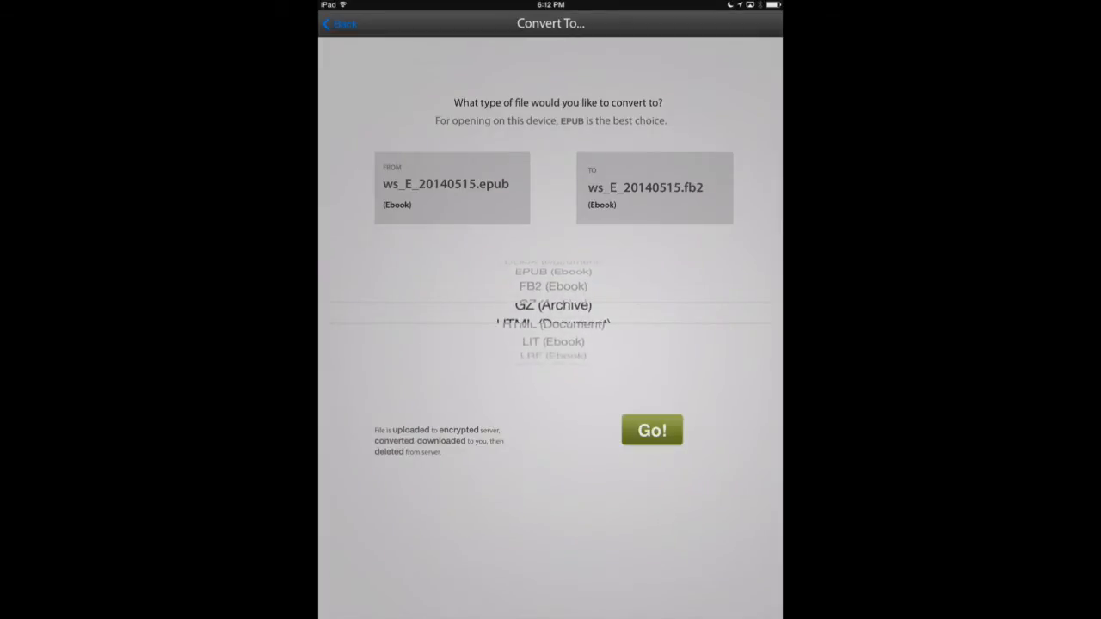
scroll("down", 3)
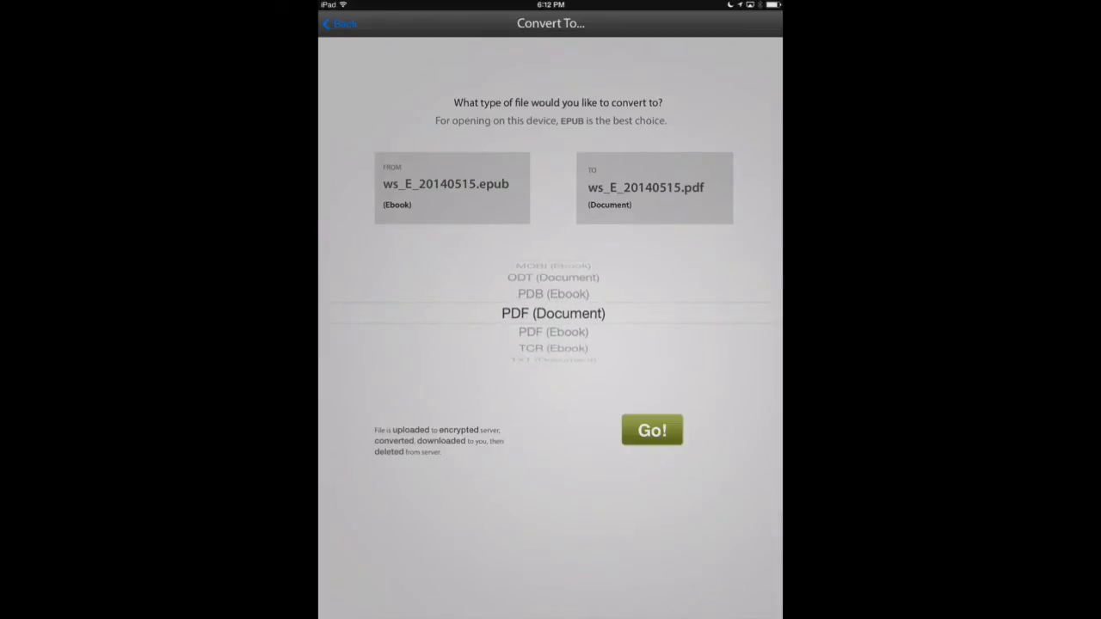
left_click(652, 431)
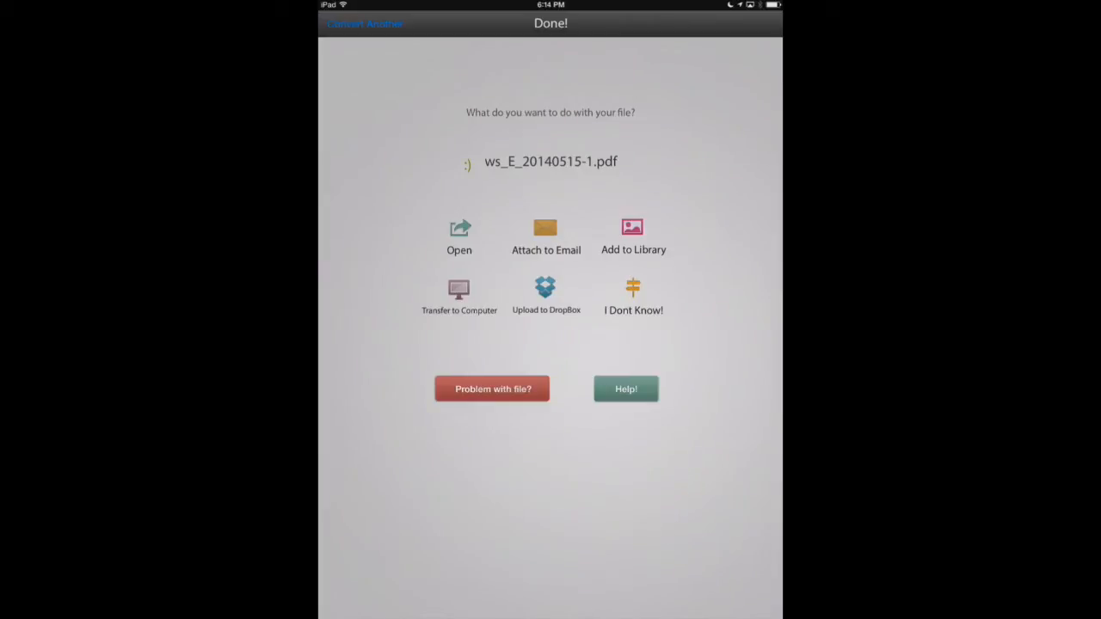
- Open ws_E_20140515-1.pdf from the Done! screen in PDF Expert
left_click(460, 237)
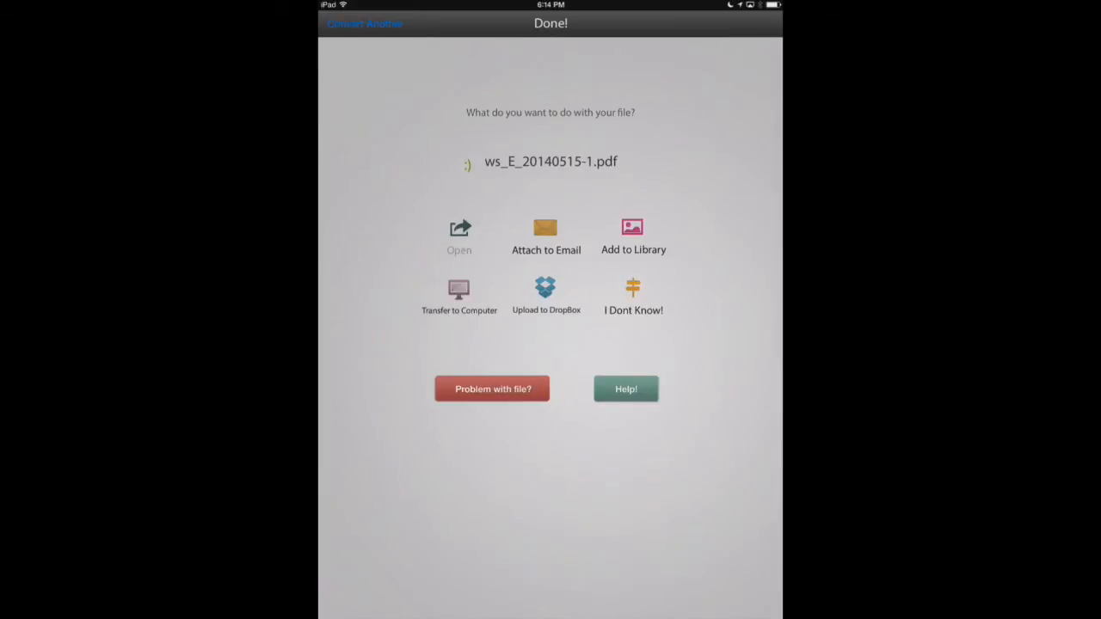
left_click(458, 233)
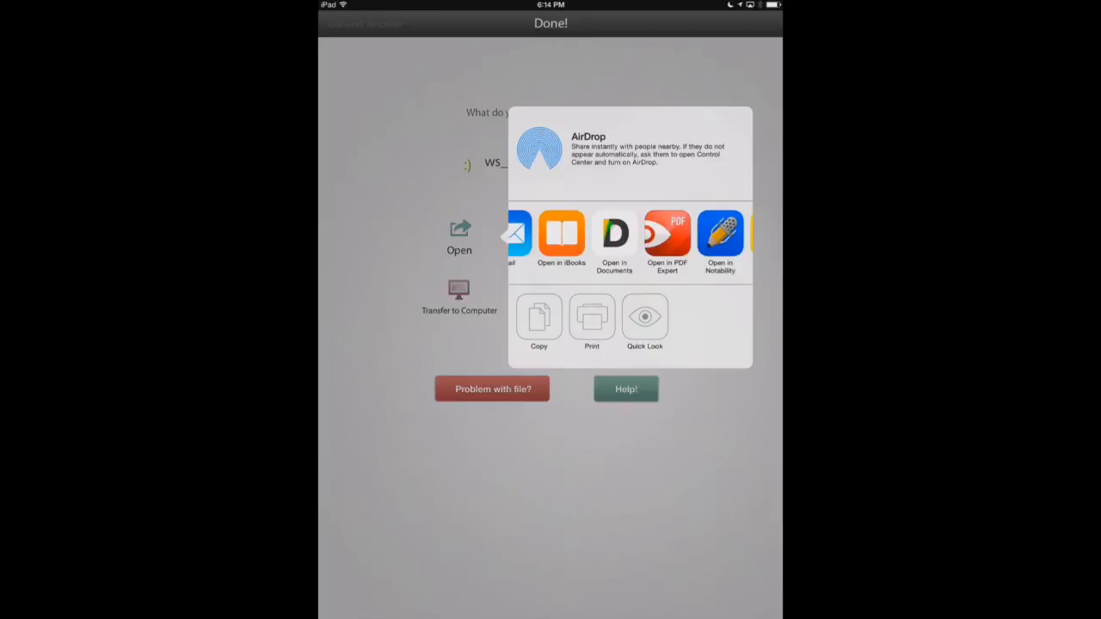
left_click(667, 236)
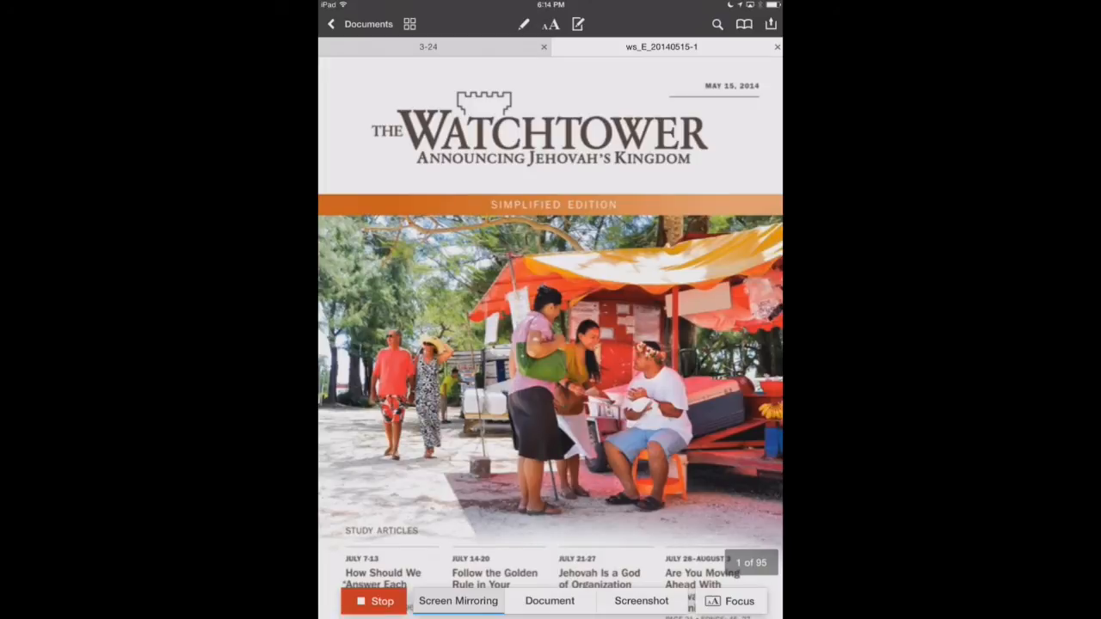
- Page through, follow the contents link to the article, then return to Documents
scroll("down", 3)
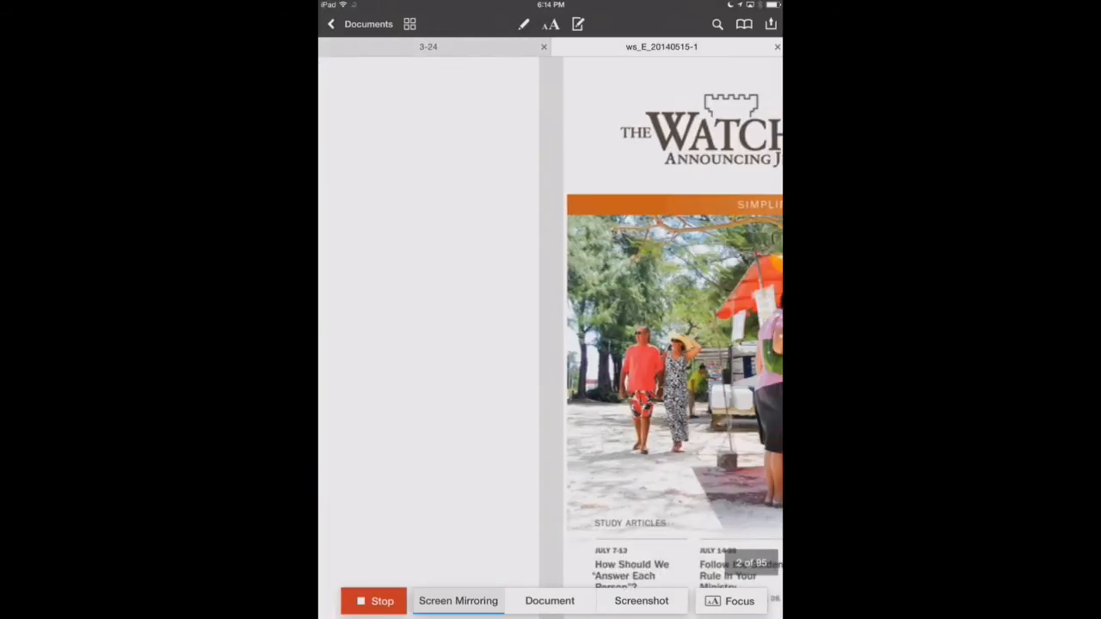
scroll("up", 3)
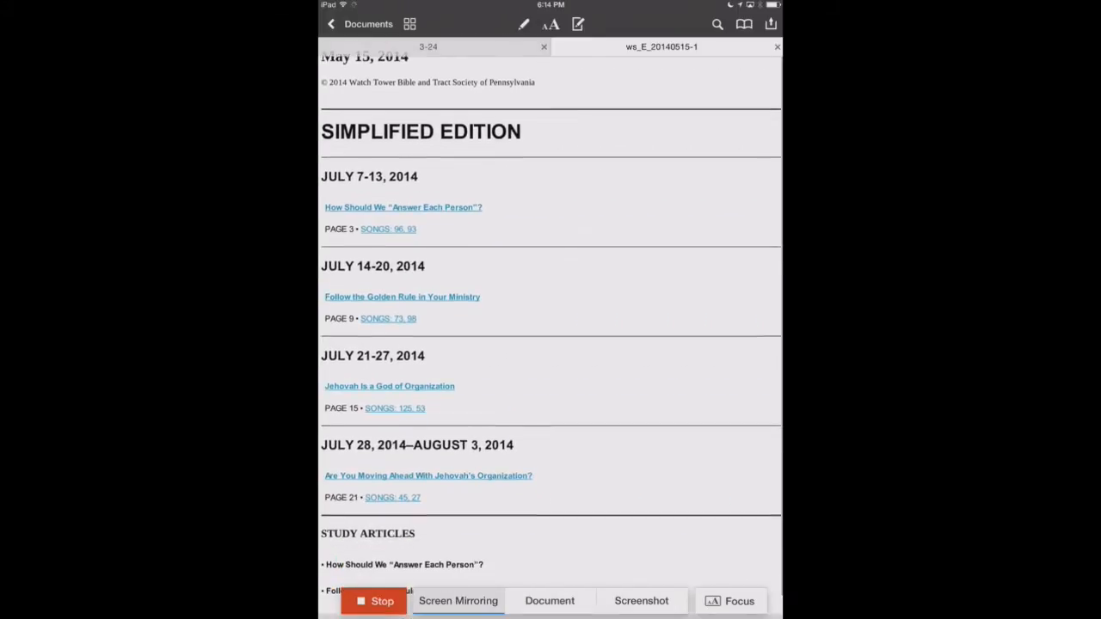
left_click(403, 207)
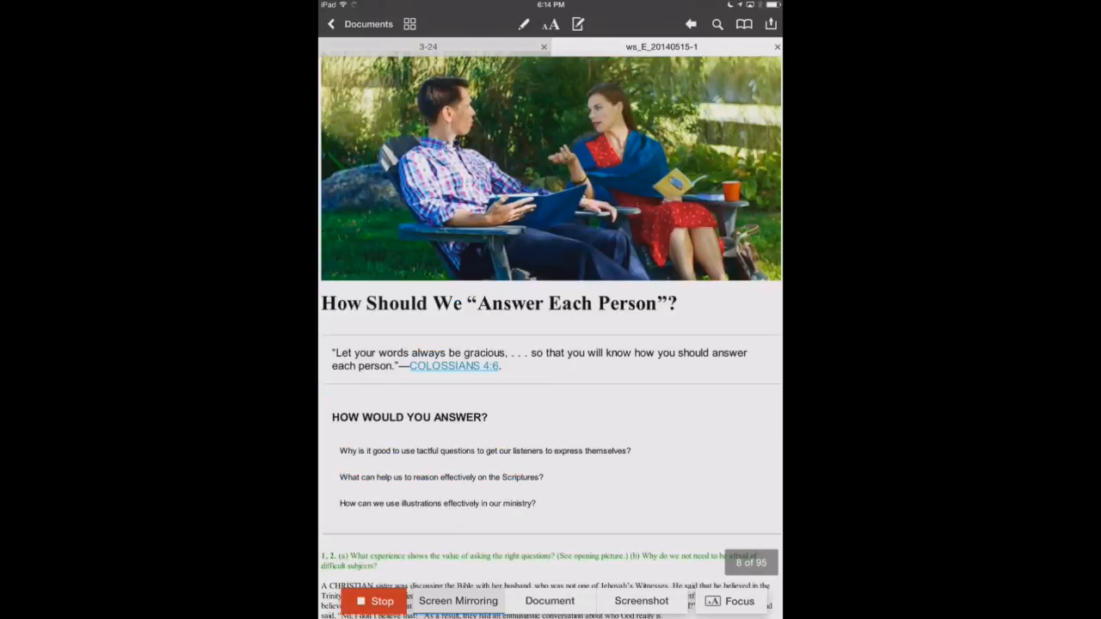
scroll("down", 3)
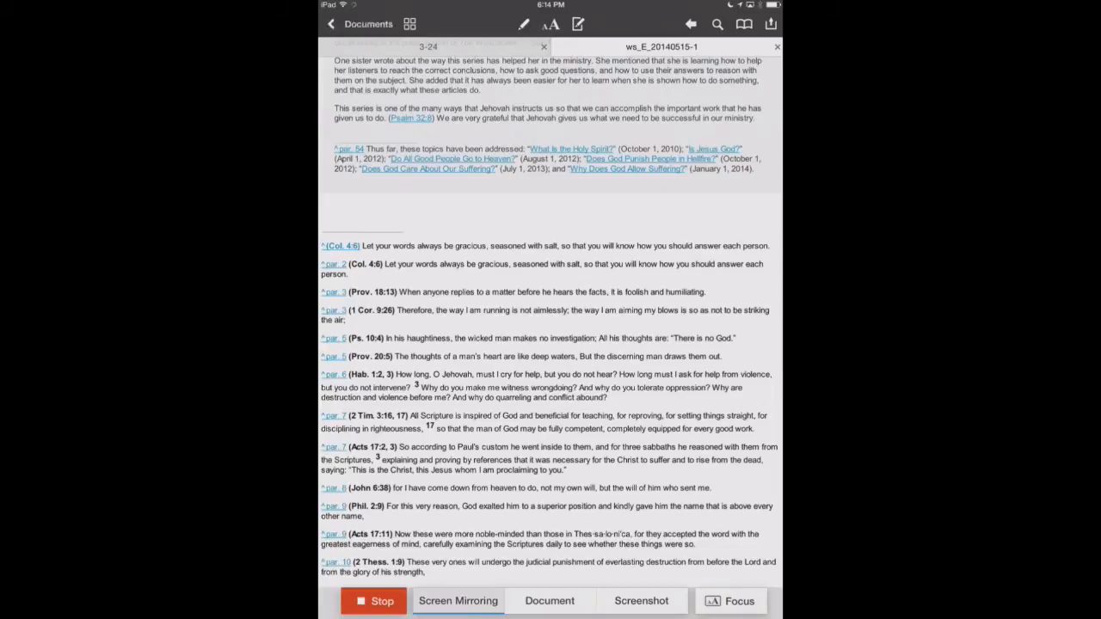
left_click(368, 24)
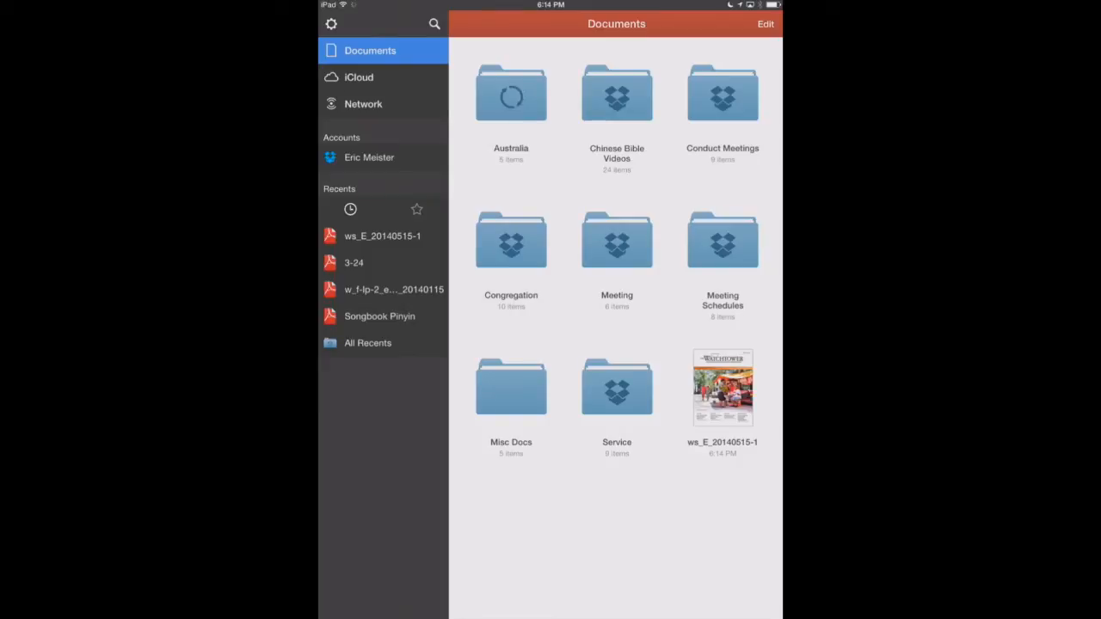
- Select Pray Anytime CHS in Children's Videos and open it in File Converter
left_click(617, 387)
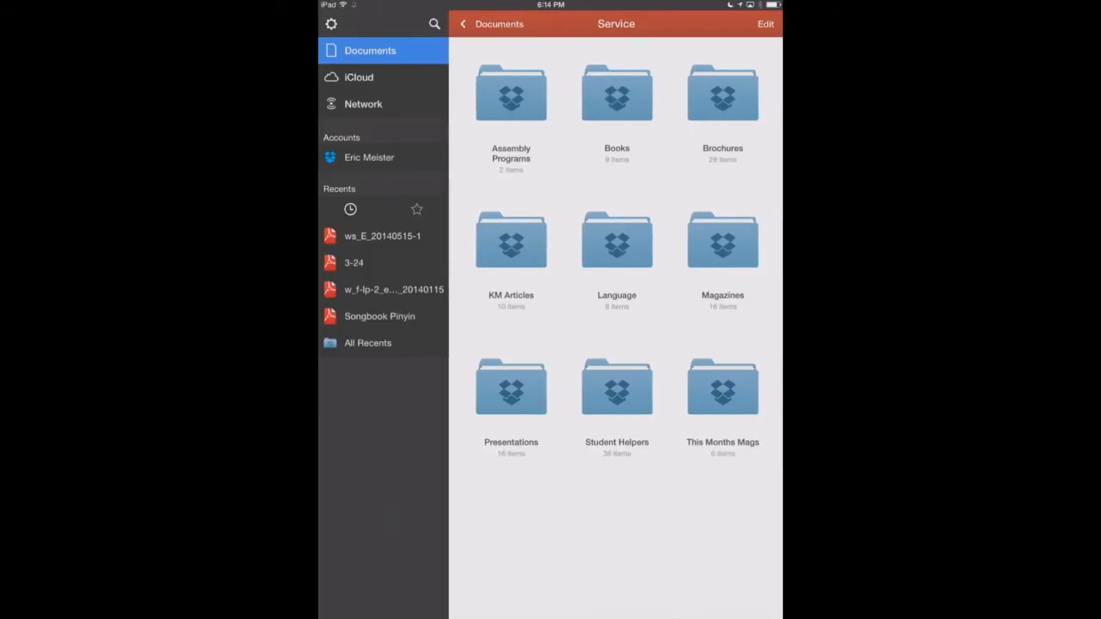
left_click(490, 23)
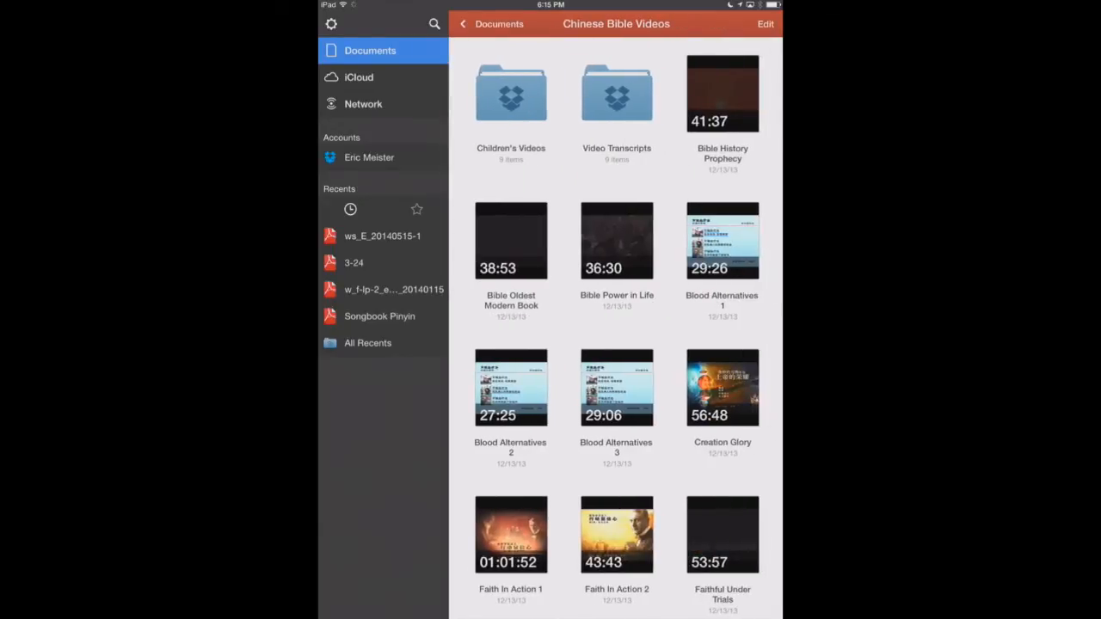
left_click(511, 93)
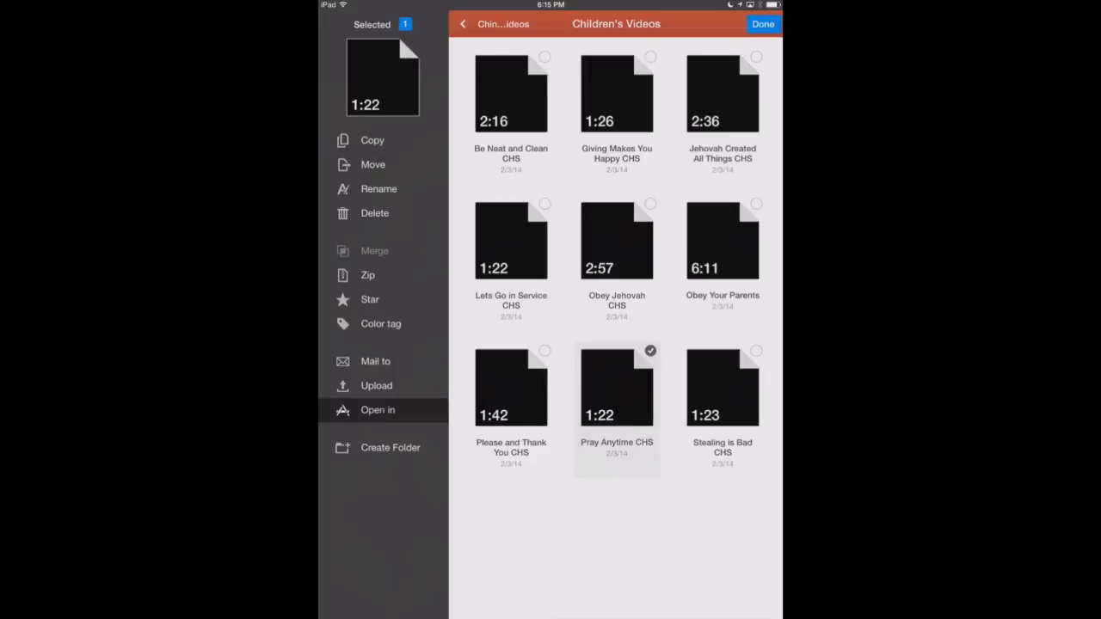
left_click(378, 410)
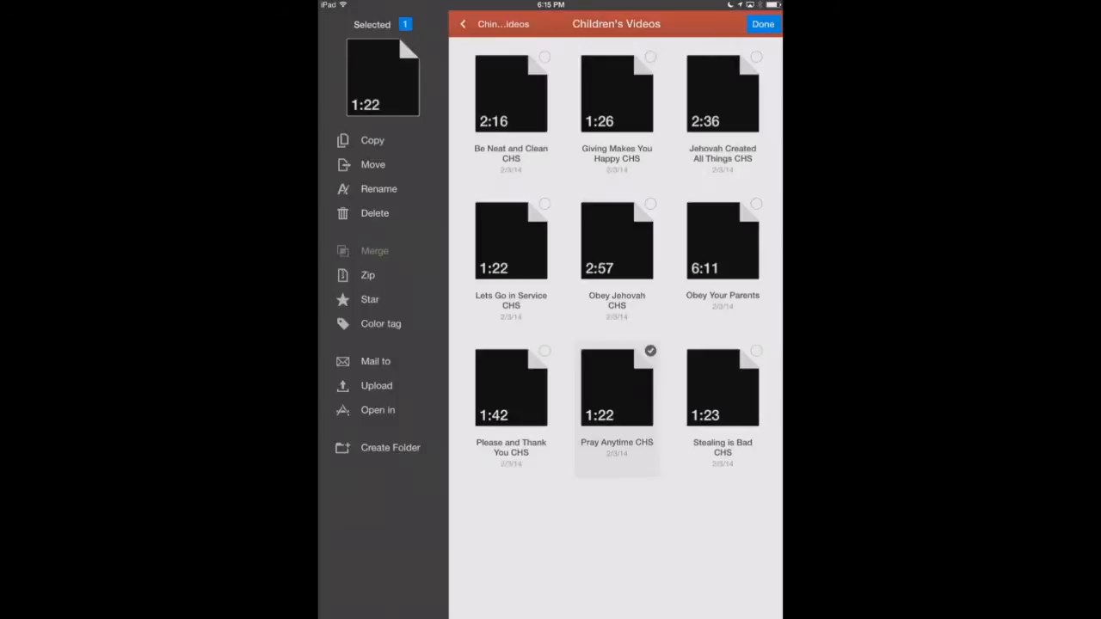
left_click(378, 409)
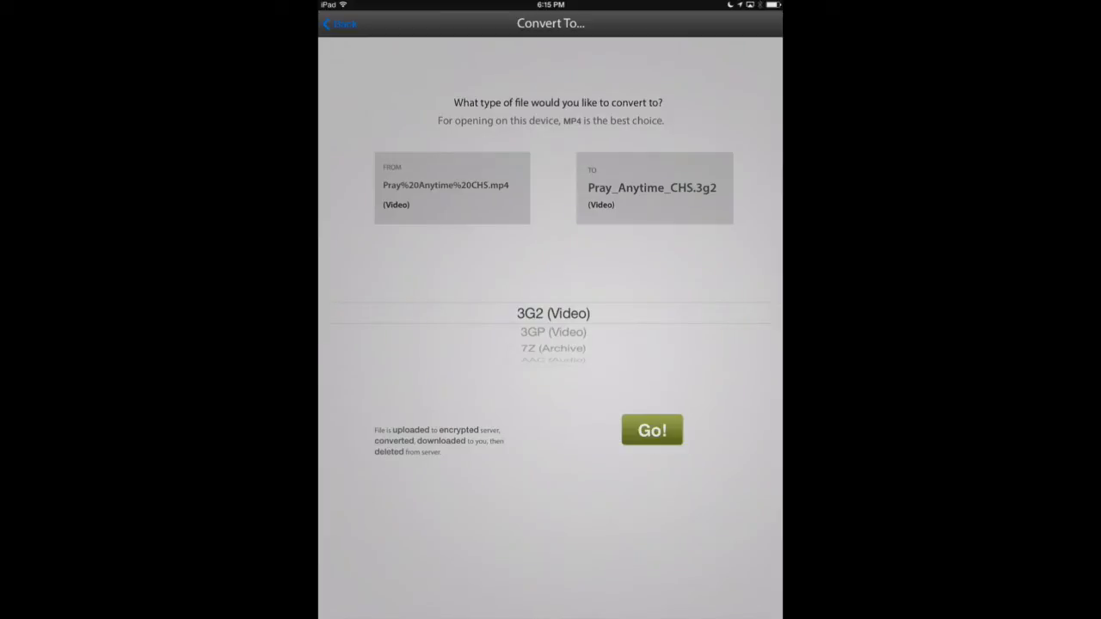
- Set the target format to MP3 (Audio) and convert the Pray Anytime CHS video
scroll("down", 3)
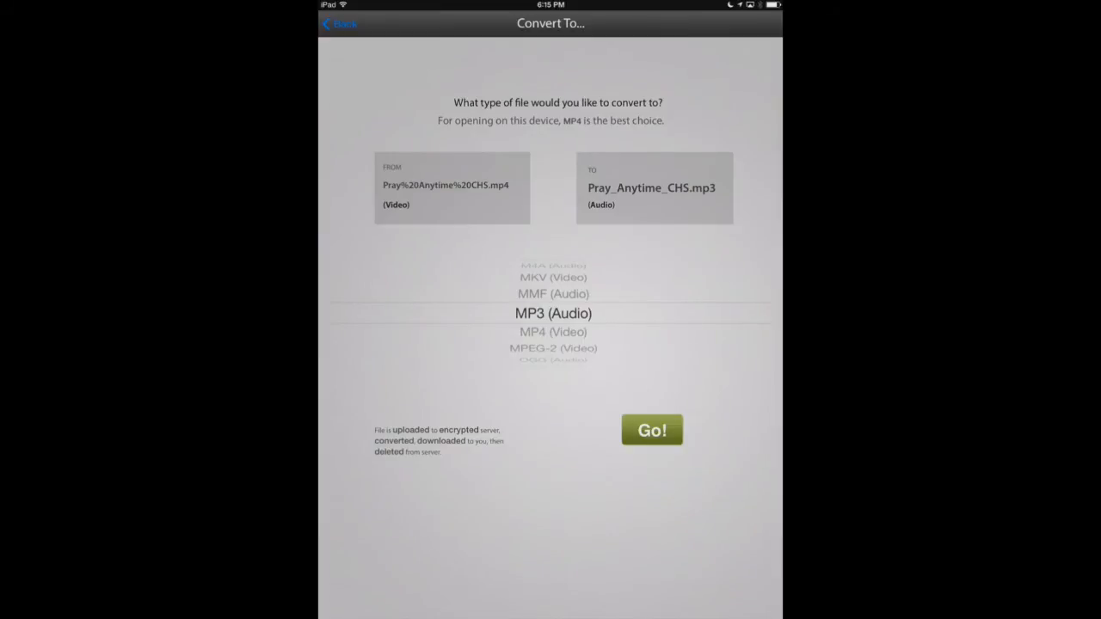
left_click(651, 430)
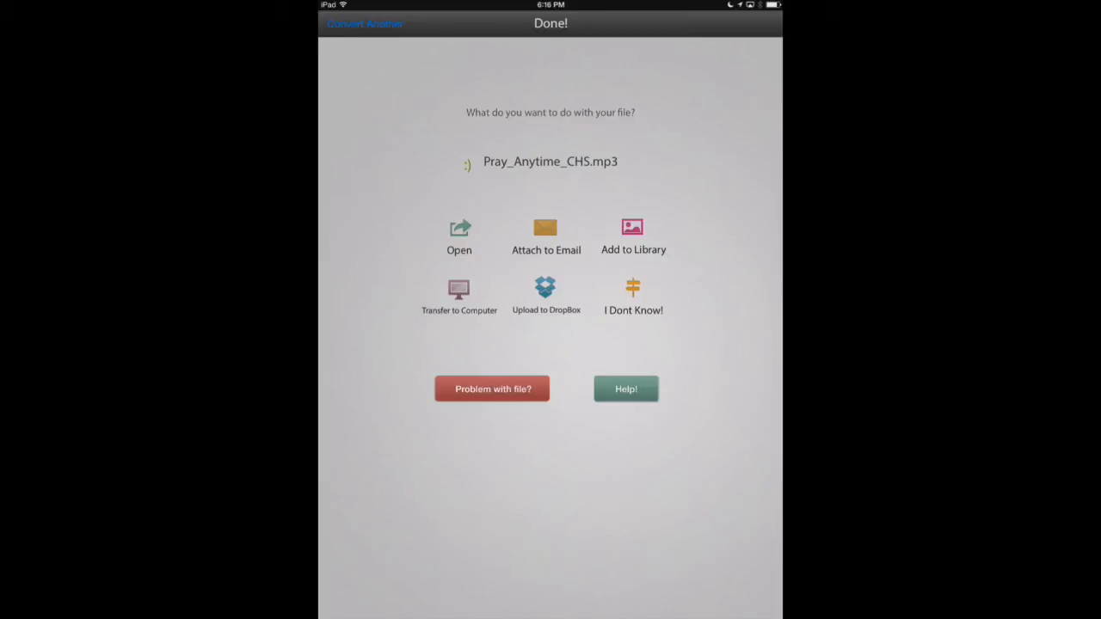
- Show the share sheet for Pray_Anytime_CHS.mp3 from the Done! screen
left_click(458, 237)
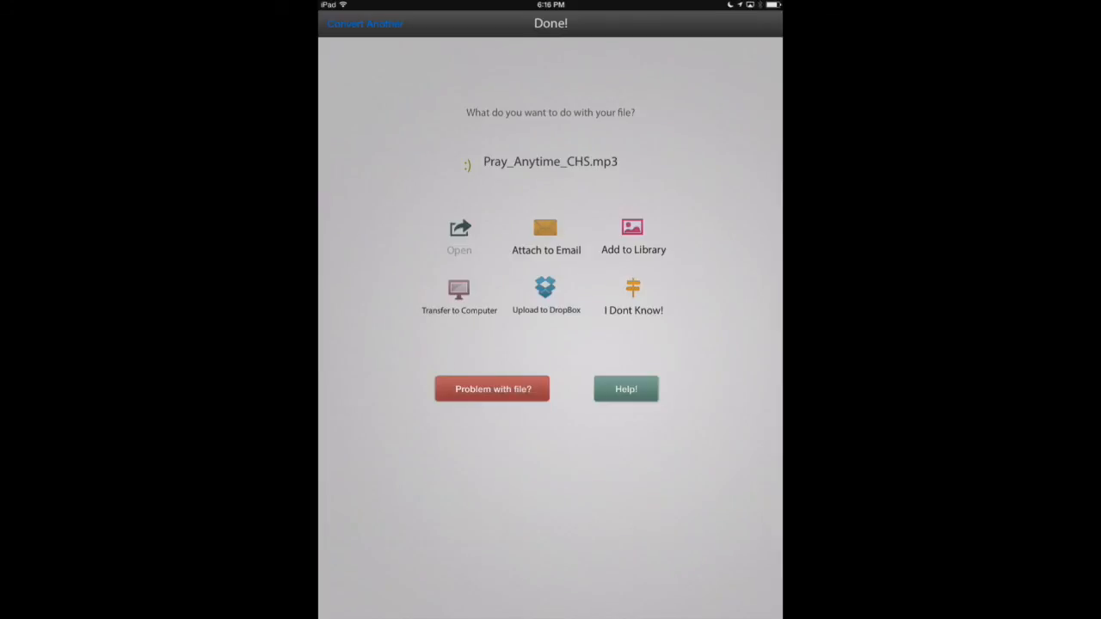
left_click(459, 237)
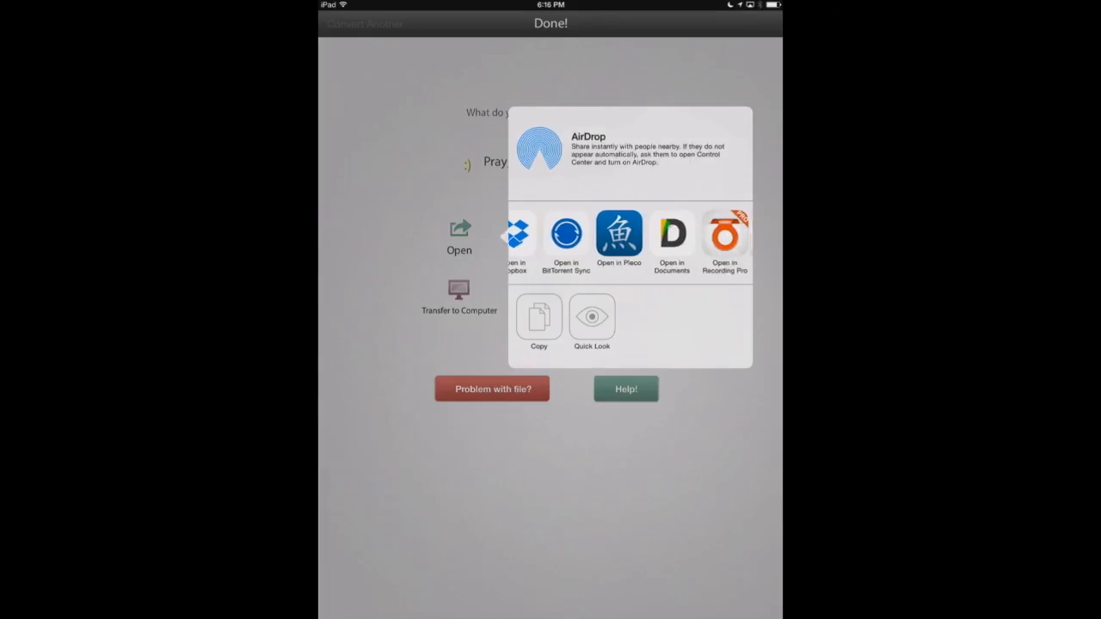